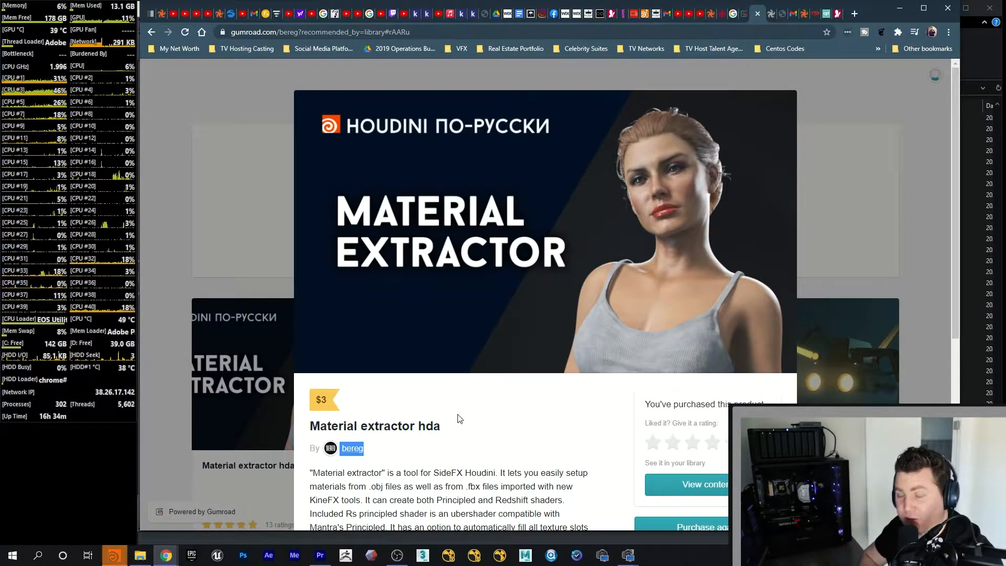
- Scroll through bereg's Gumroad catalog to browse the creator's other Houdini products
scroll(down, 3)
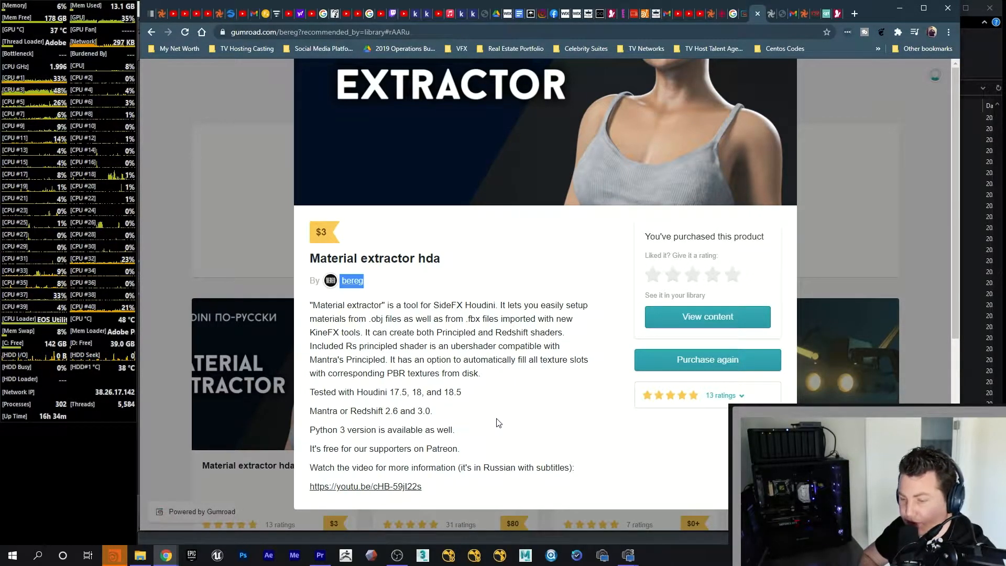
mouse_move(380, 489)
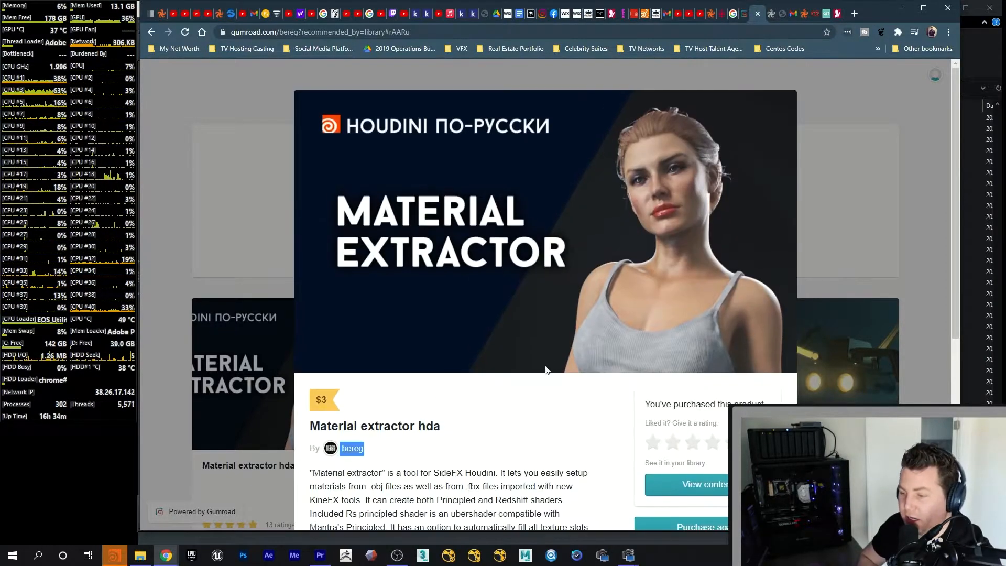
scroll(down, 3)
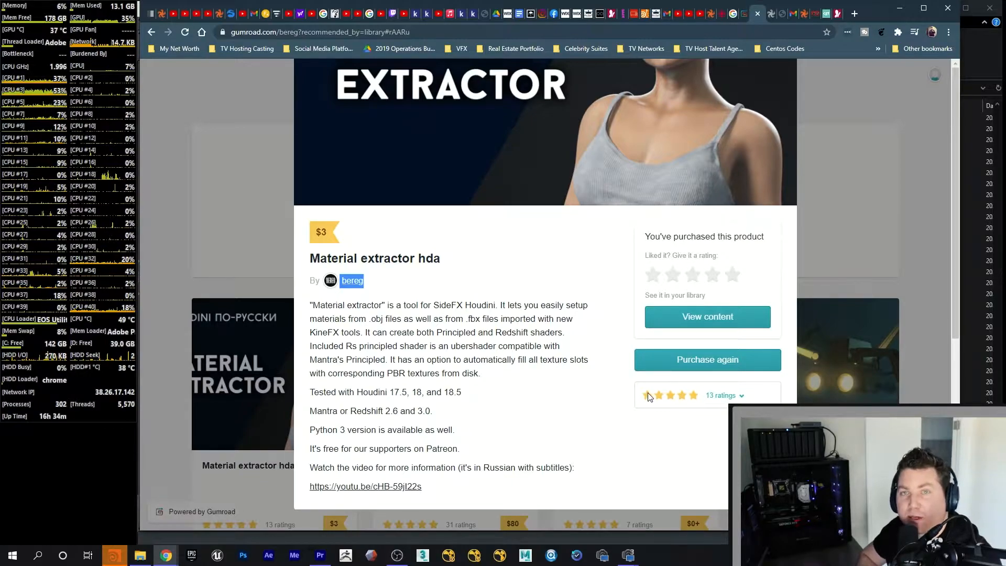
scroll(down, 3)
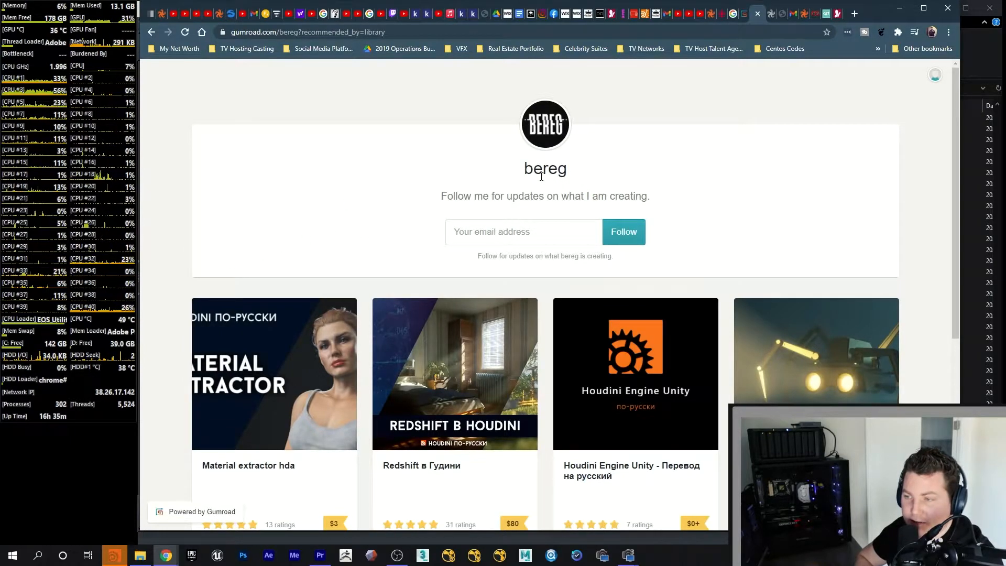
mouse_move(195, 249)
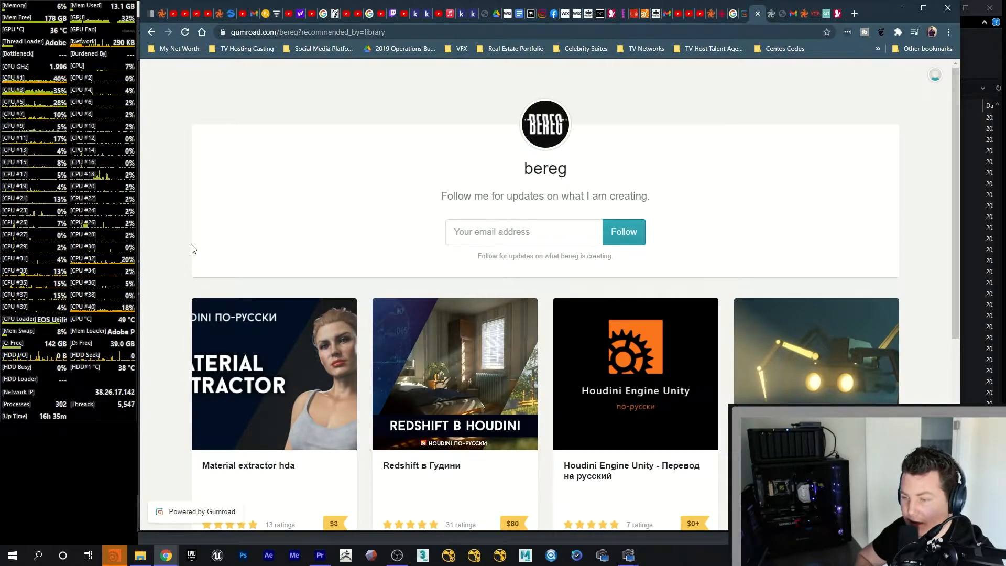
scroll(down, 3)
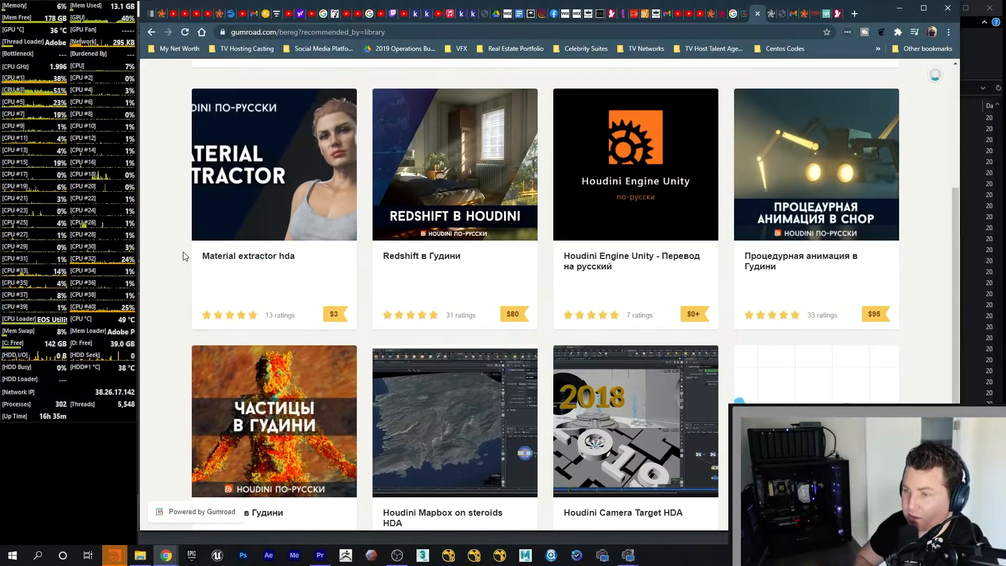
scroll(down, 3)
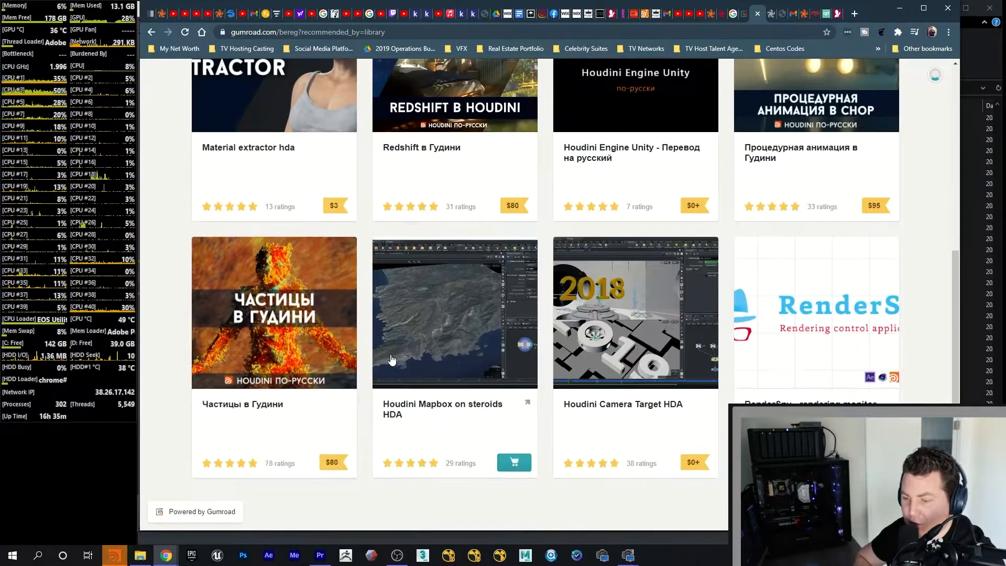
scroll(up, 3)
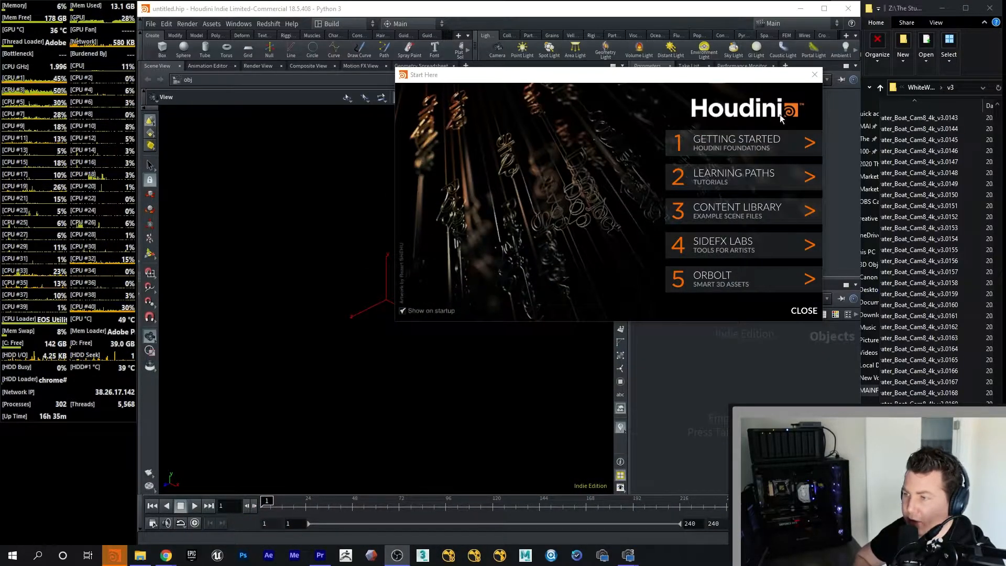
- Dismiss the Houdini start screen, glancing at the Windows menu without choosing anything
click(804, 309)
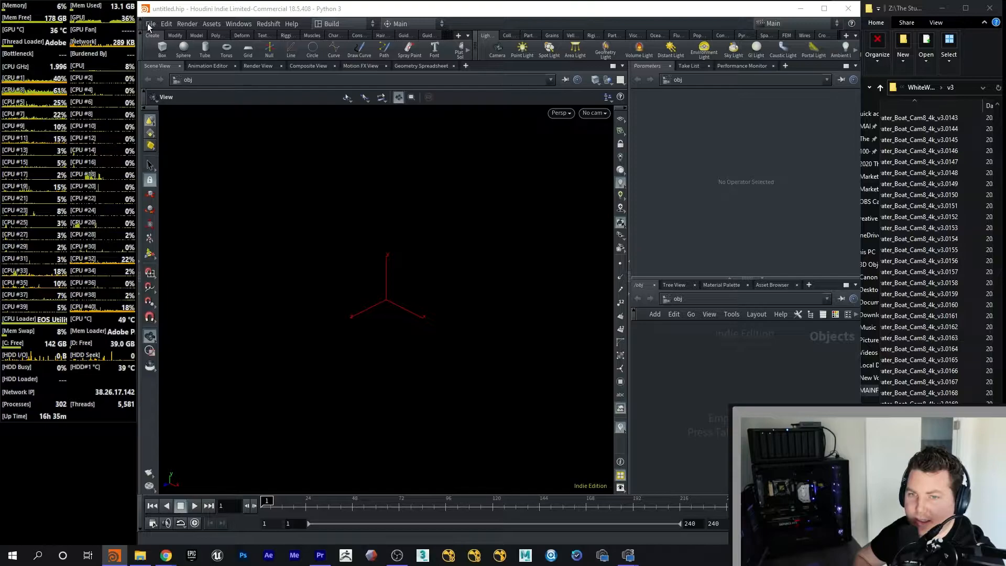
click(238, 24)
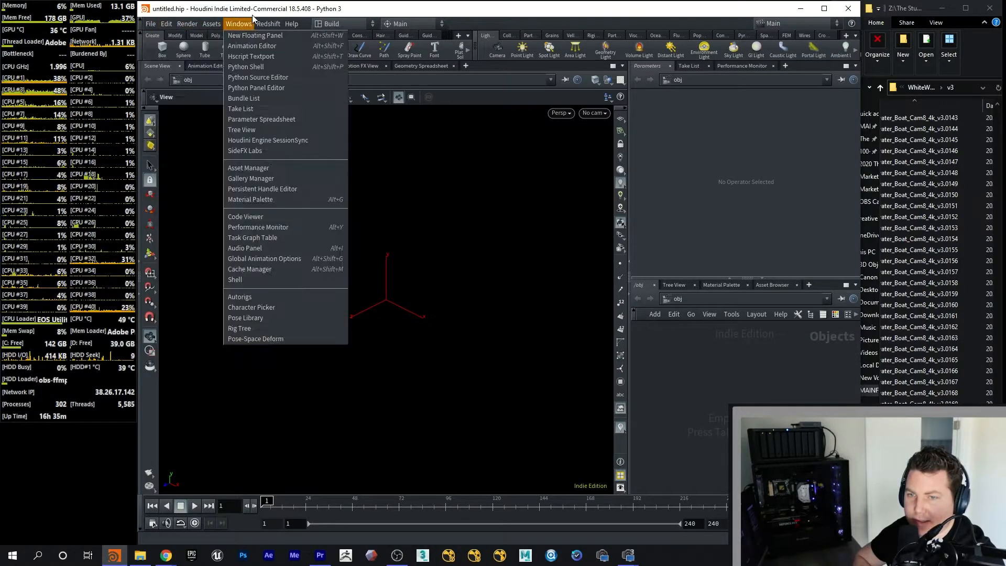
click(369, 10)
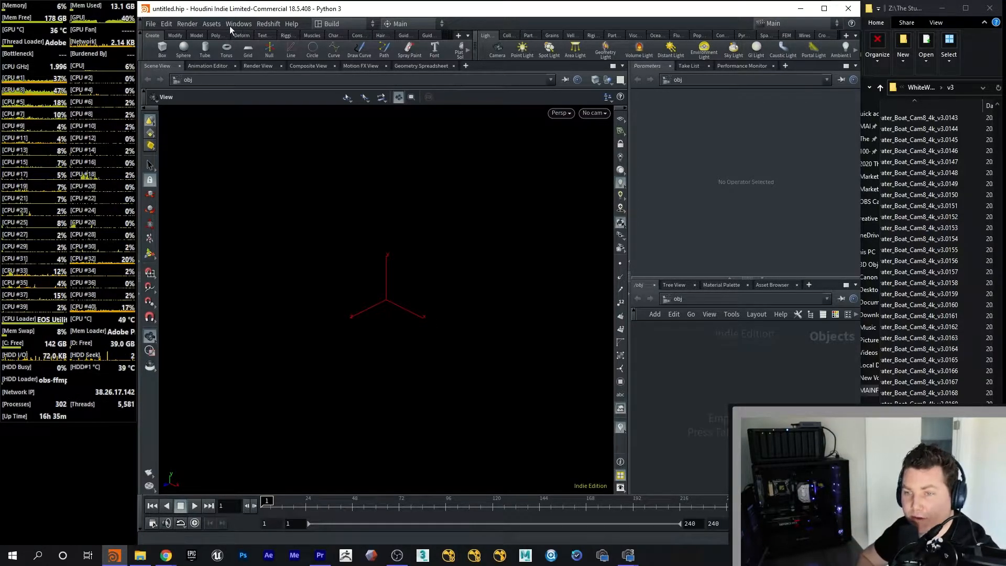
mouse_move(520, 179)
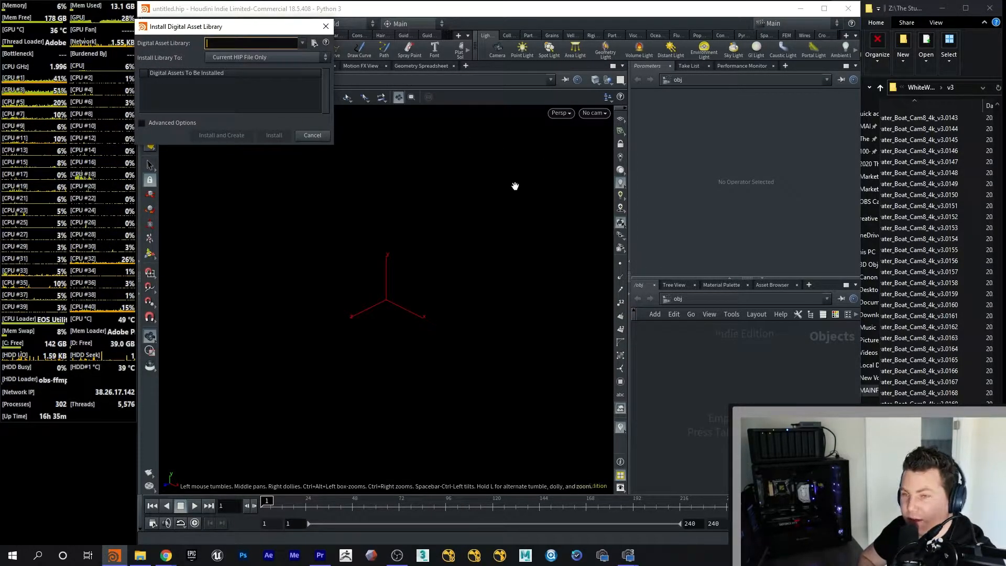
- Install mat_extractor.hda from the HDRs & HDAs folder as an asset library
click(314, 43)
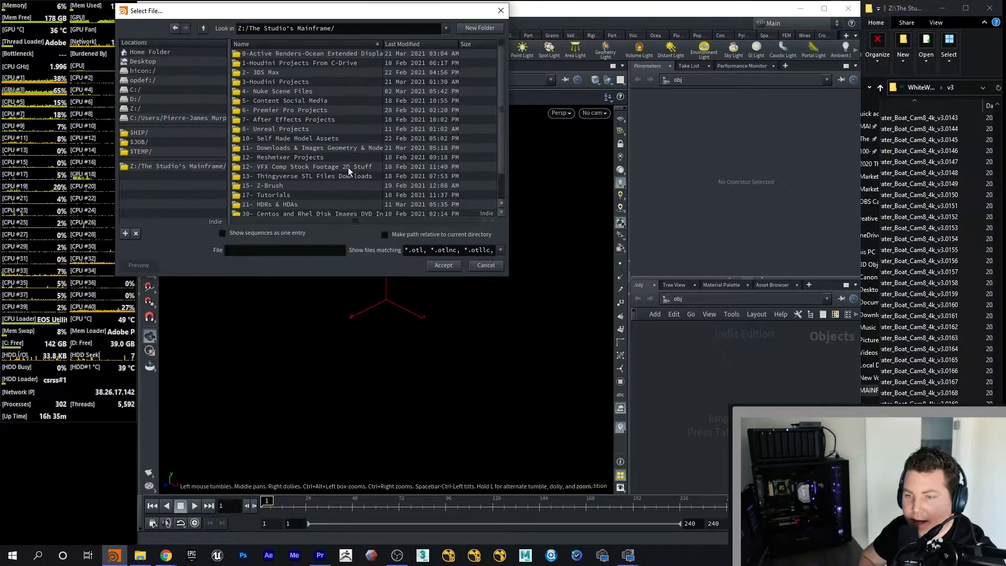
double_click(270, 204)
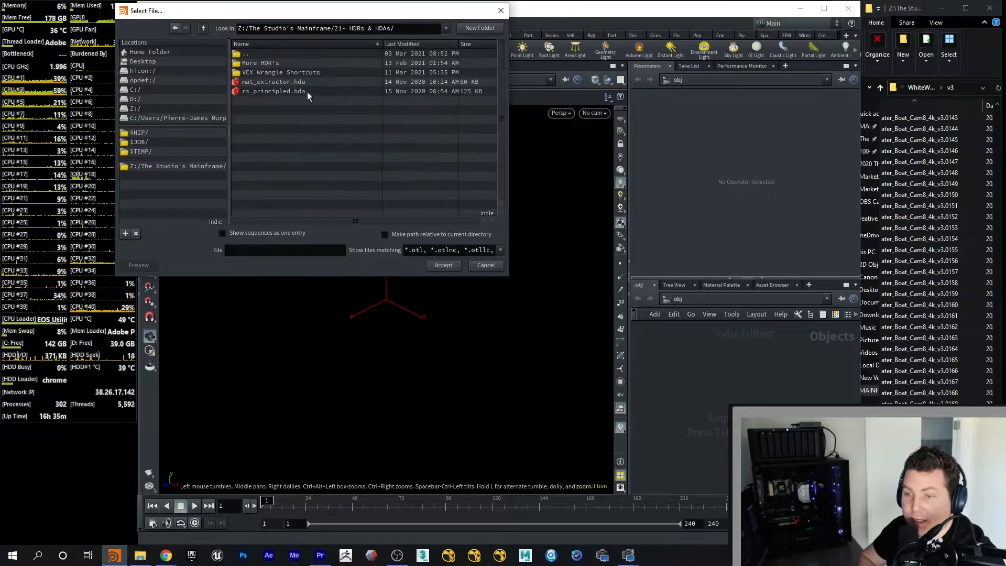
click(274, 82)
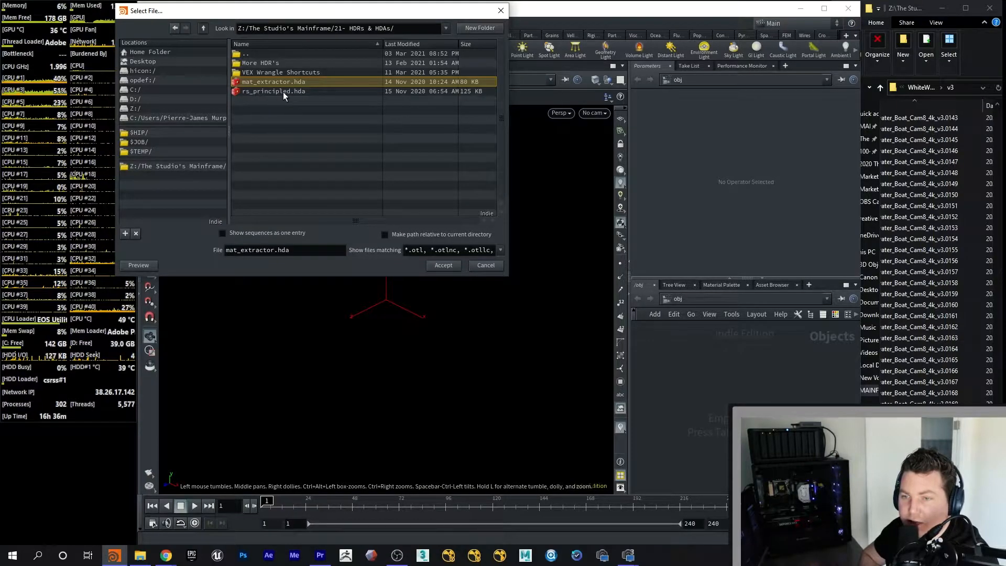
click(443, 265)
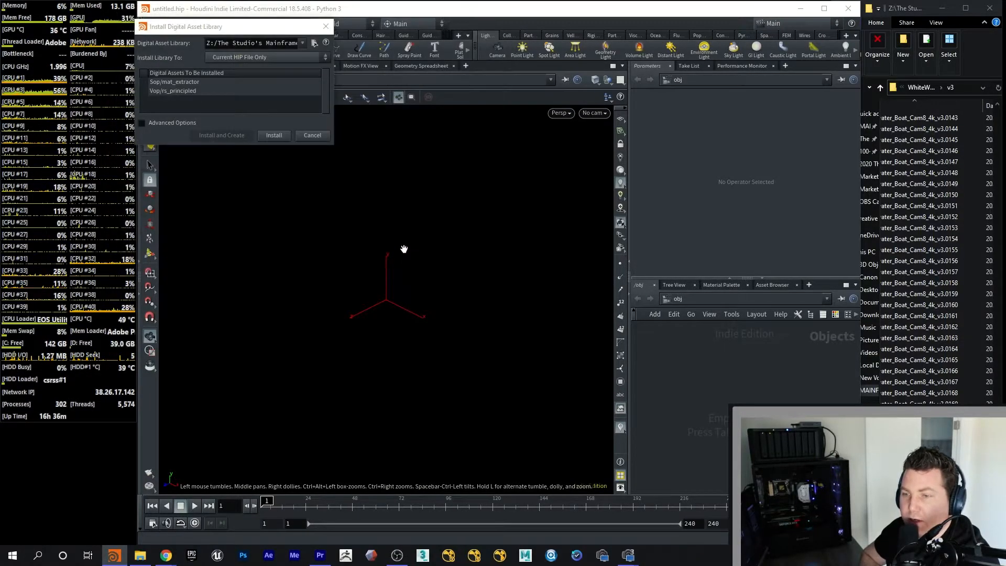
click(312, 135)
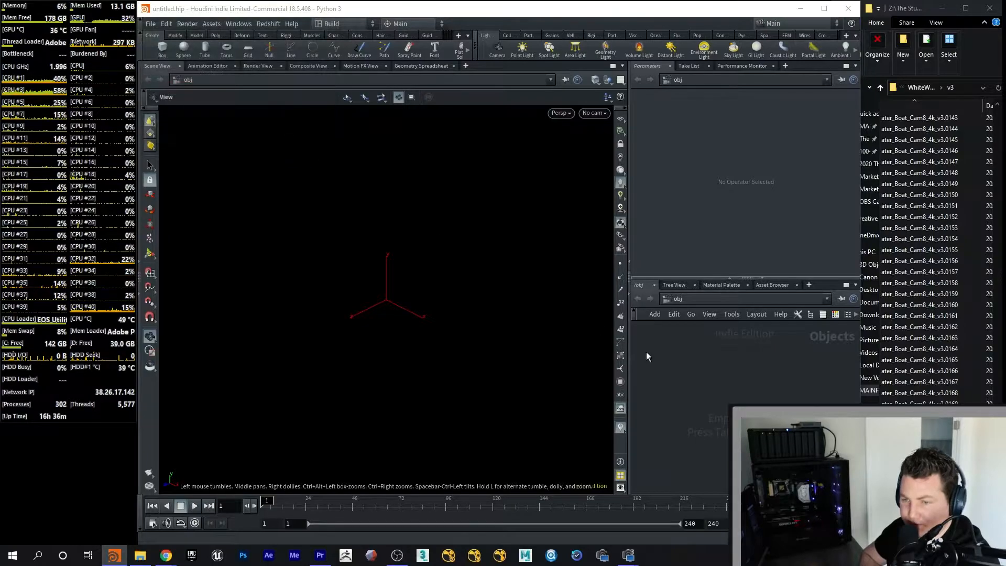
- Add a Geometry node and place an FBX Skin Import node inside it
key(Tab)
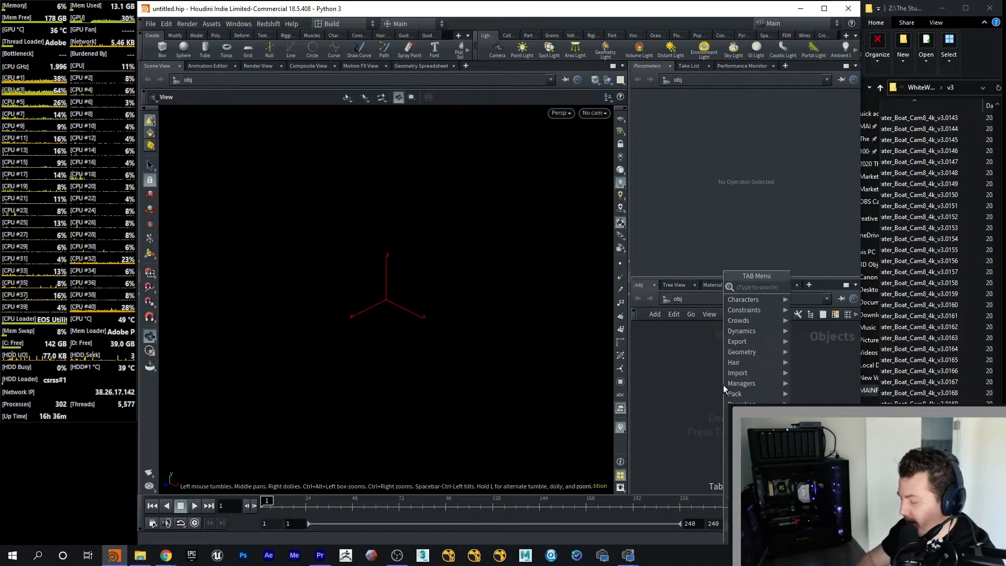
text(geo)
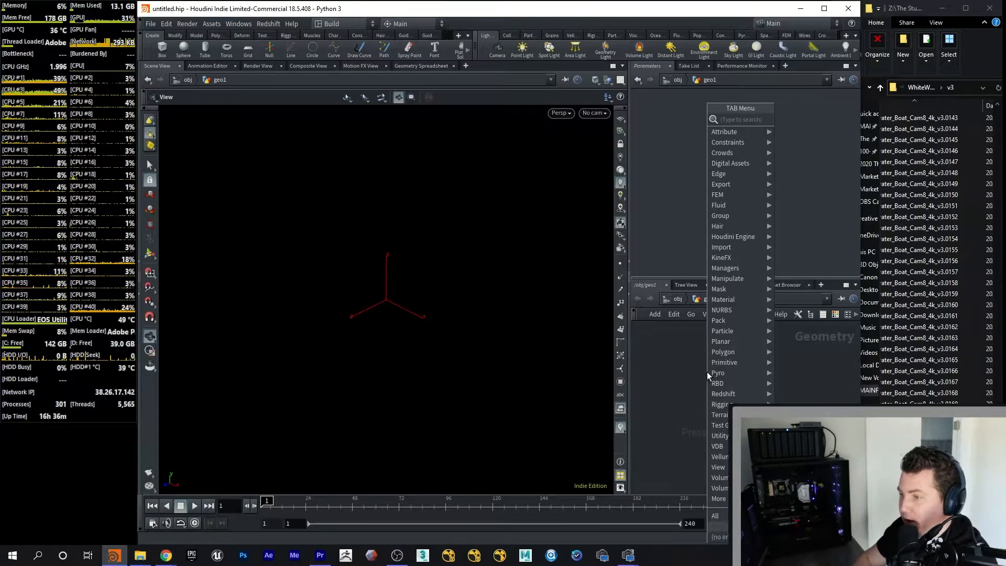
text(skin)
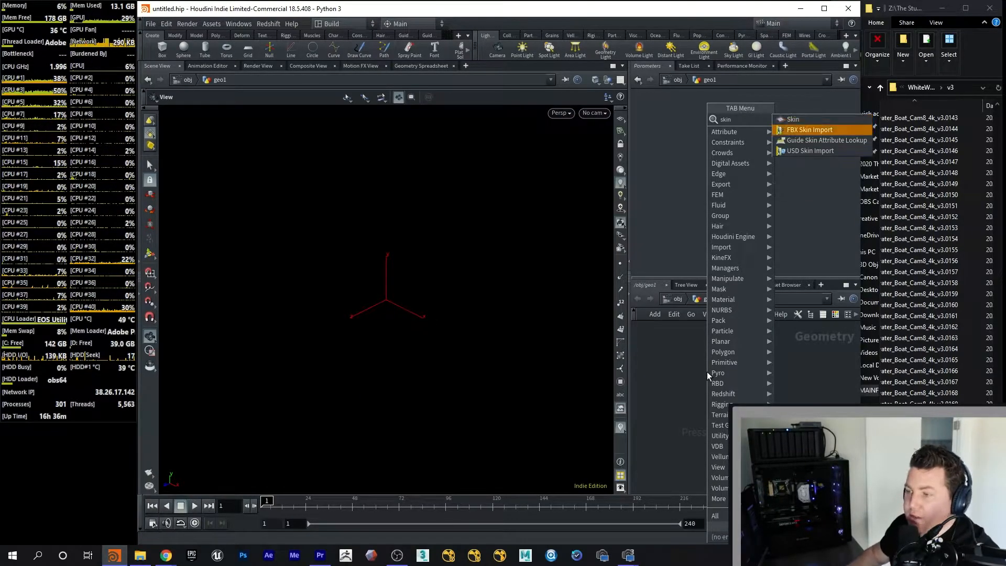
click(809, 129)
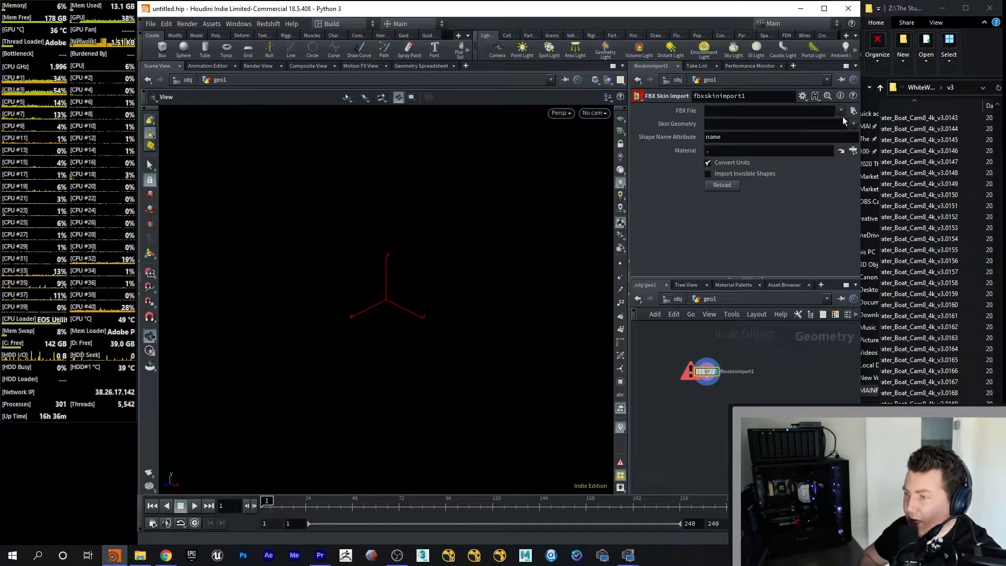
- Load Mark_VI_Patrol_Boat_Dirty.FBX from the Z drive into the FBX Skin Import node
click(853, 111)
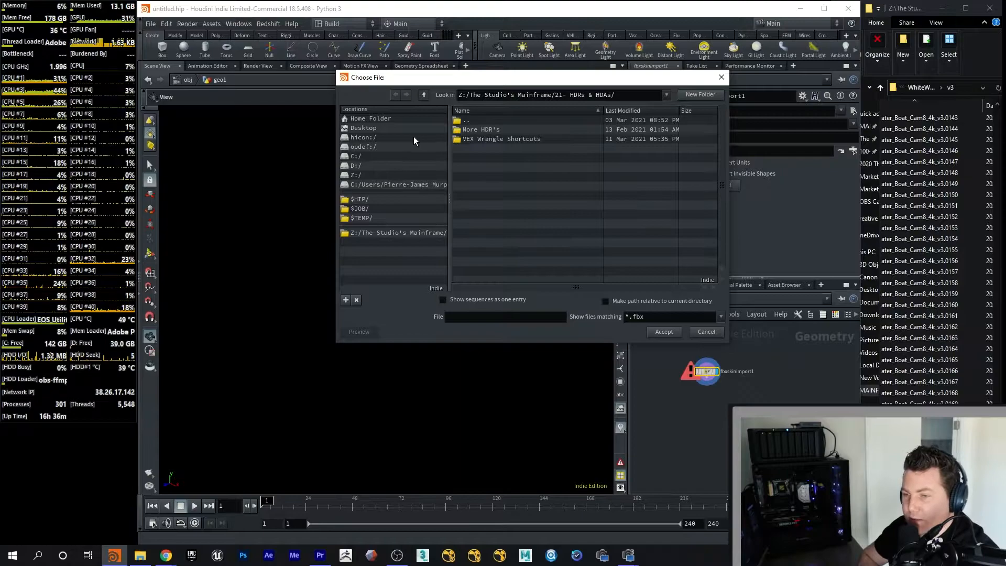
click(354, 175)
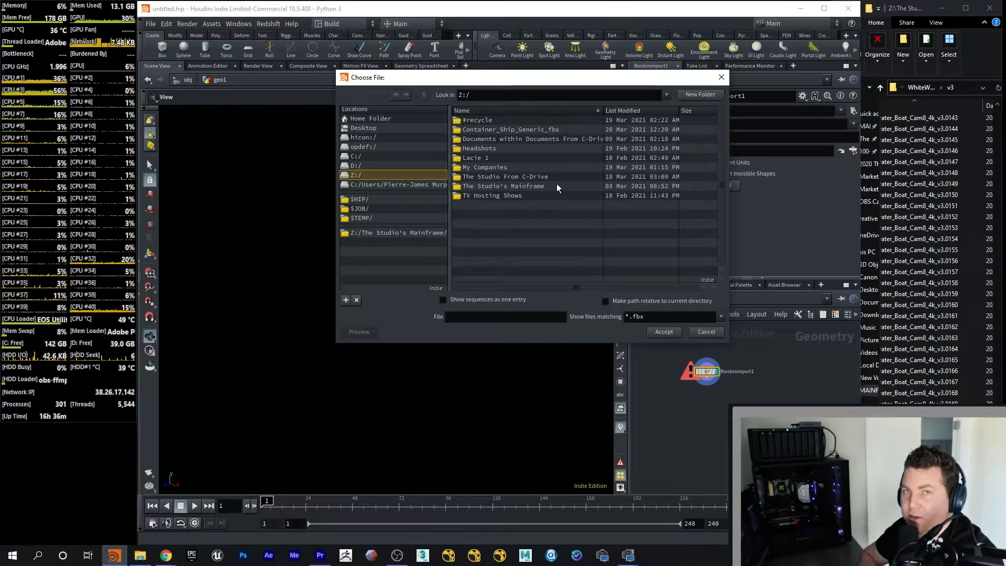
mouse_move(563, 170)
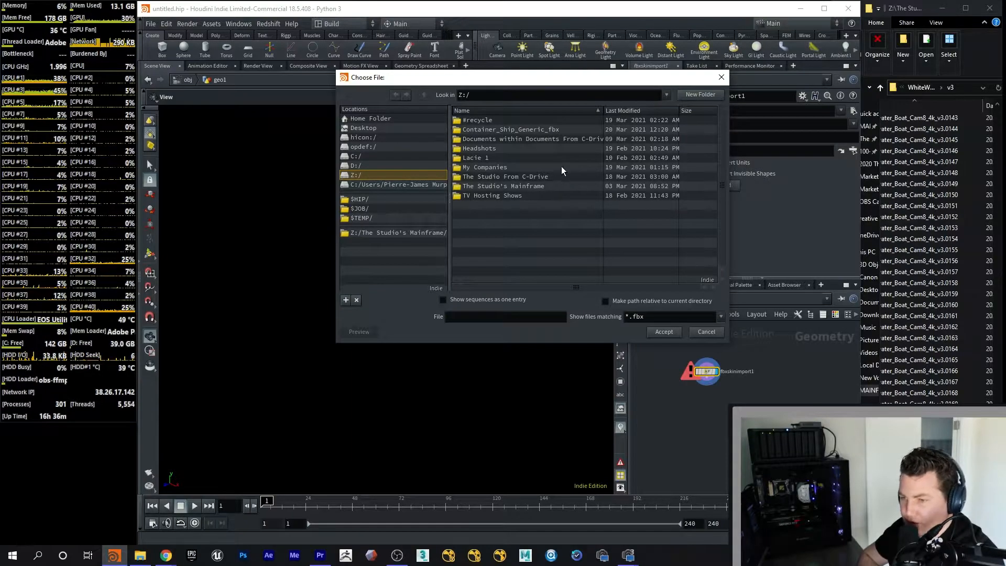
double_click(503, 186)
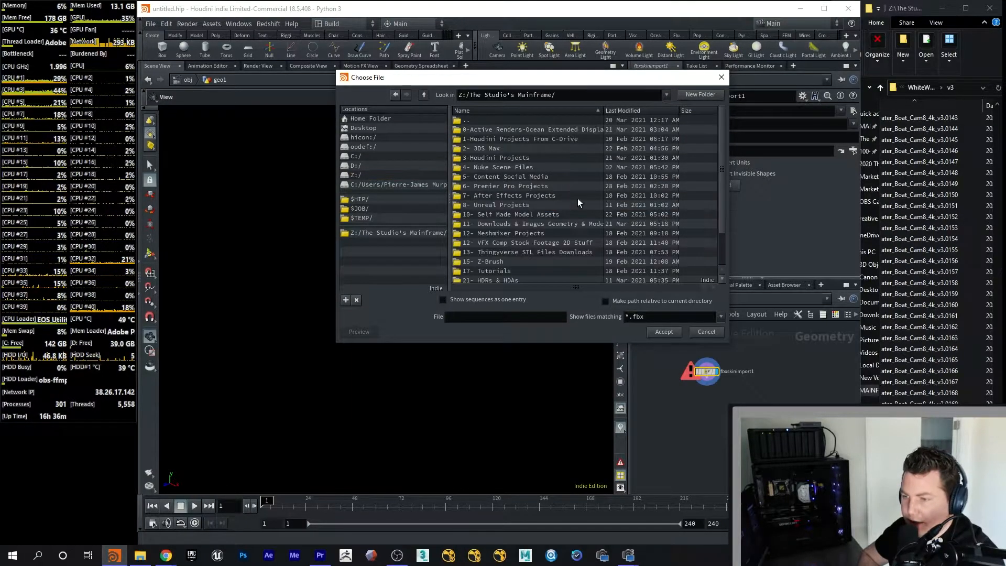
click(355, 175)
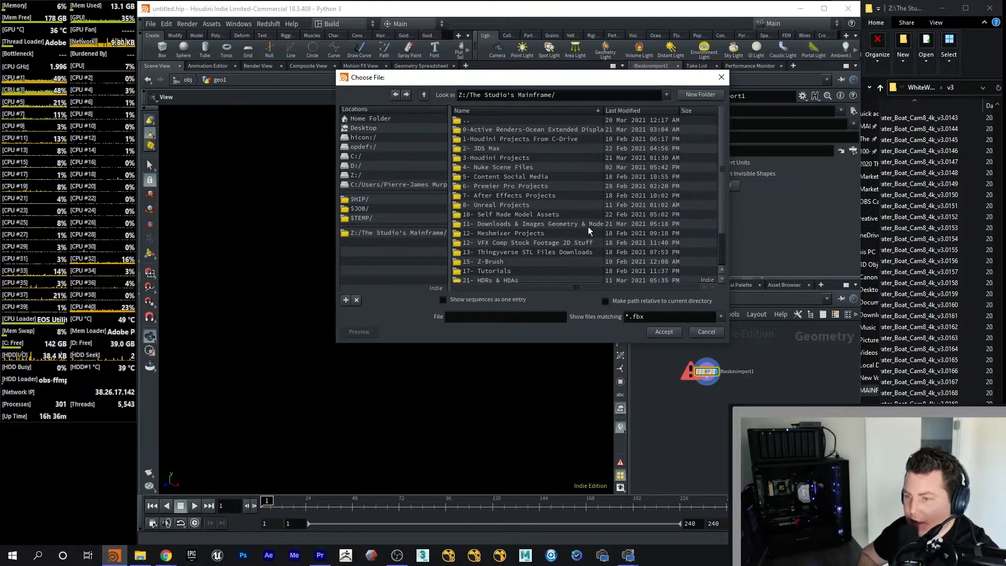
scroll(down, 3)
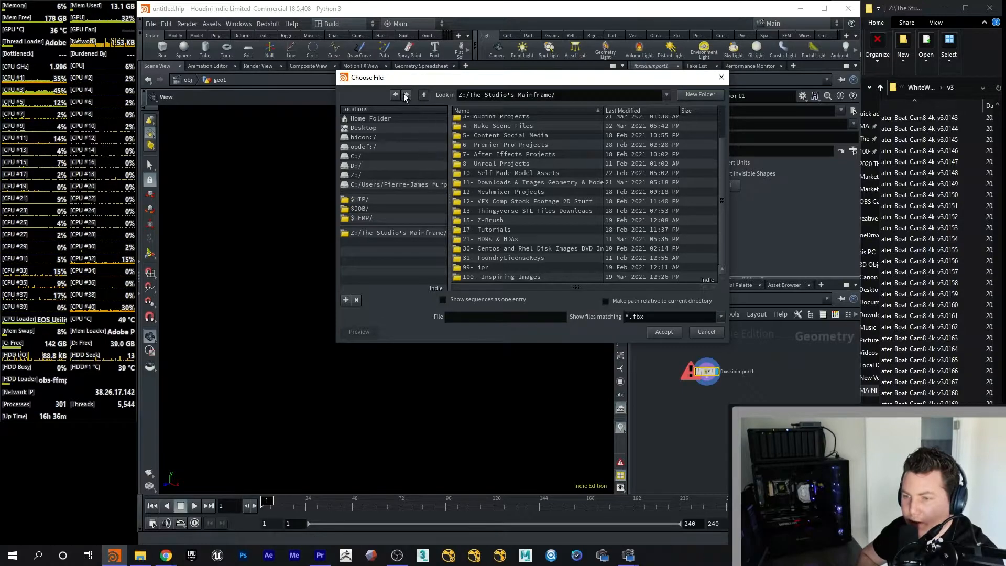
click(423, 95)
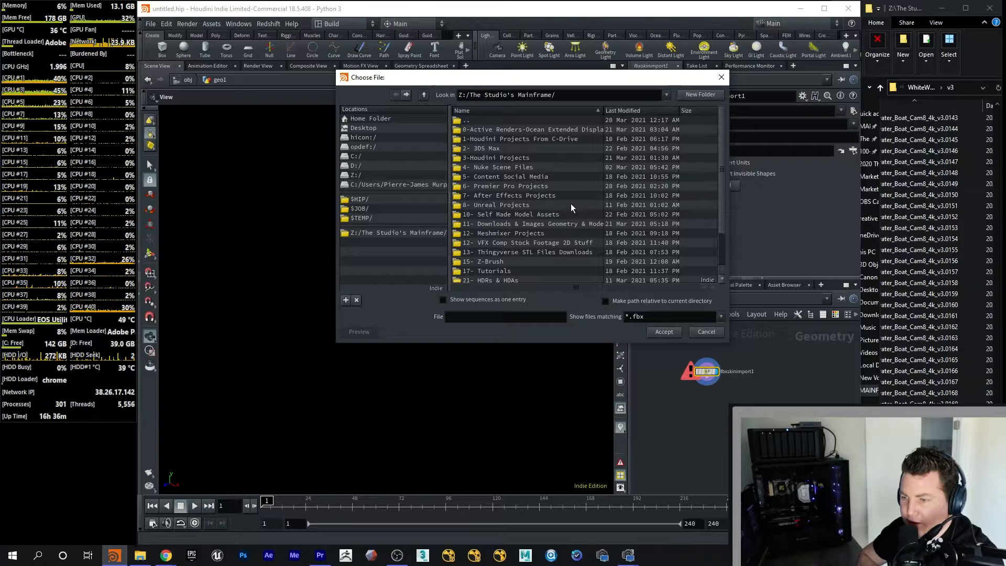
mouse_move(569, 249)
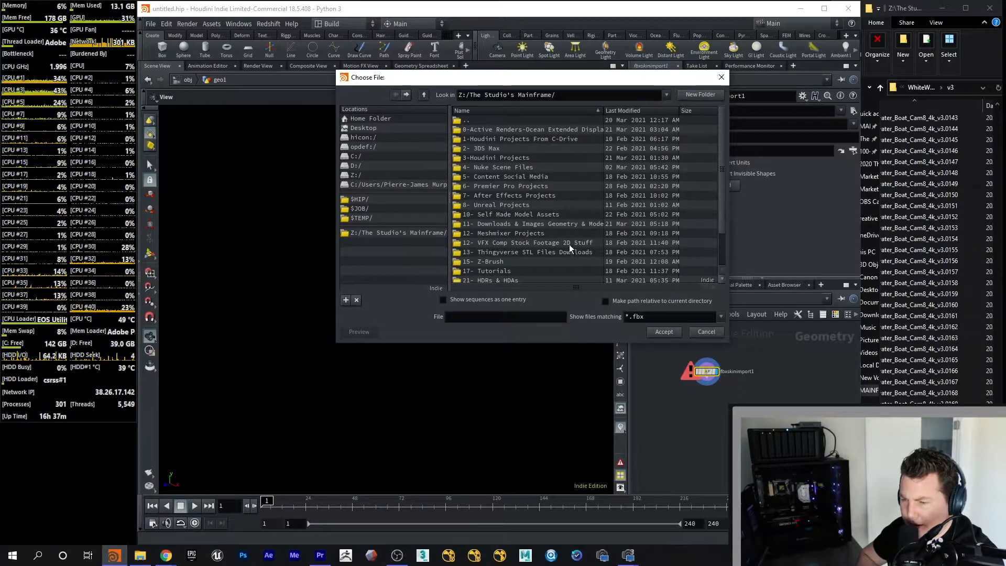
scroll(down, 3)
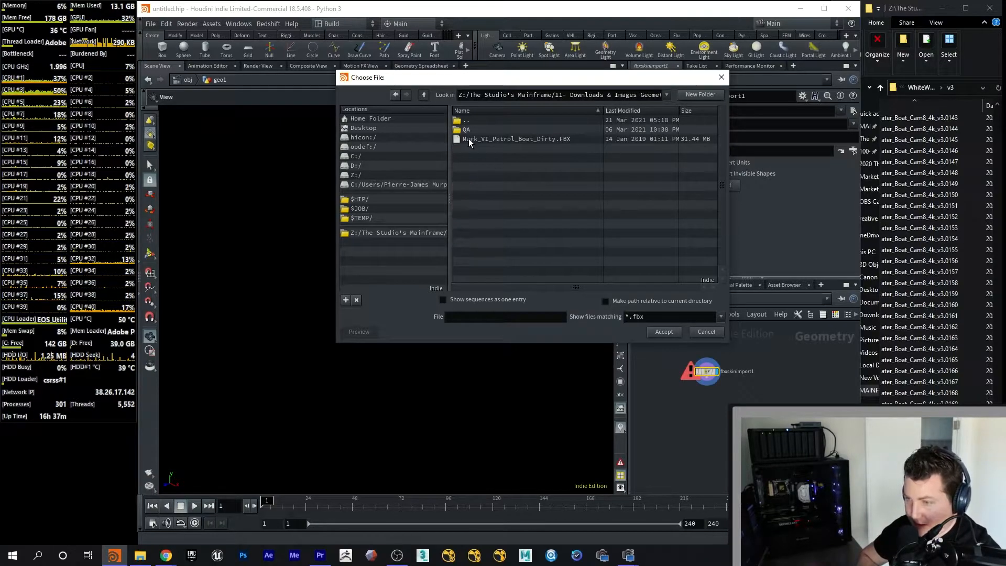
click(516, 139)
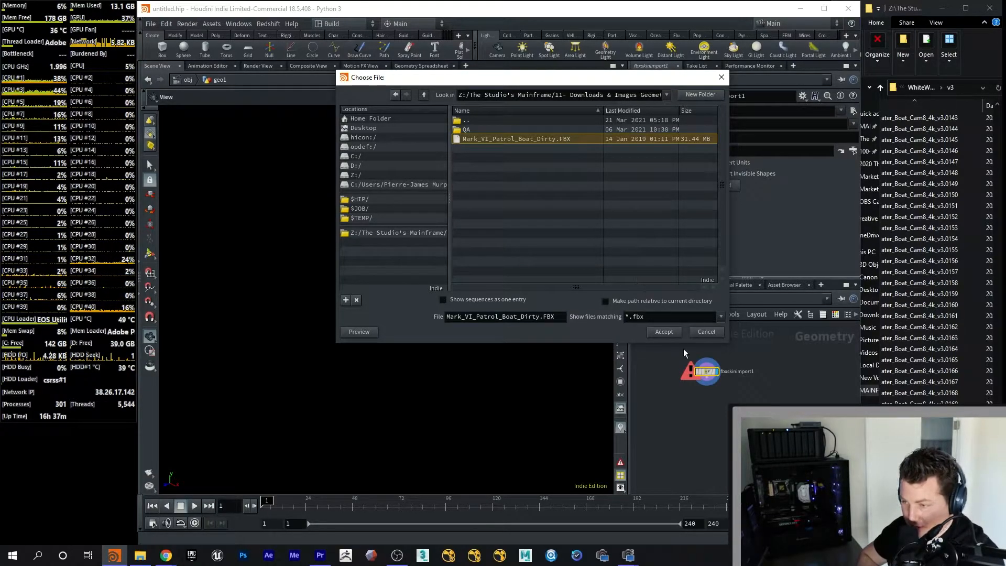
click(663, 332)
text(mat)
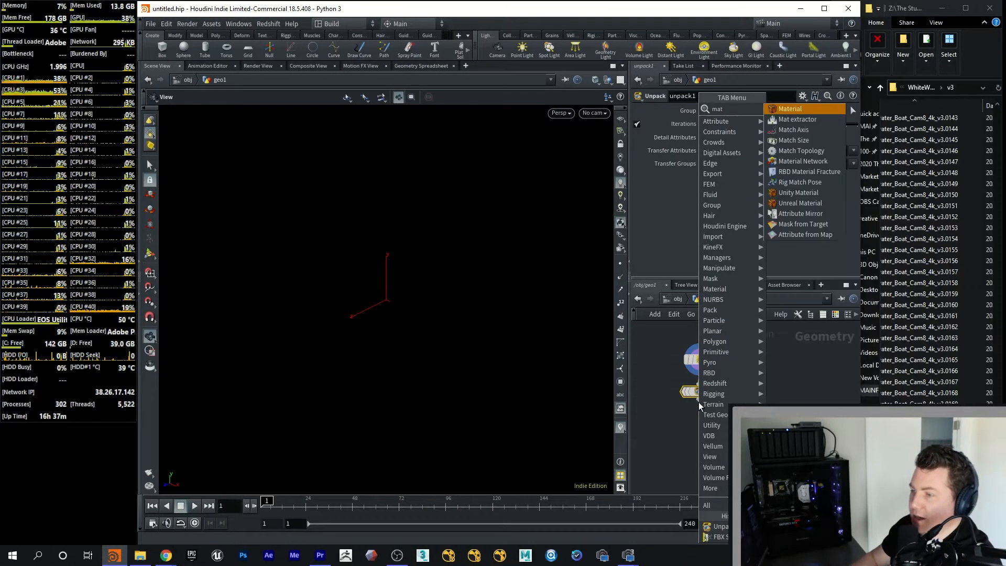
- Add a Mat Extractor using input geometry and Redshift shaders, then create a new camera
click(796, 119)
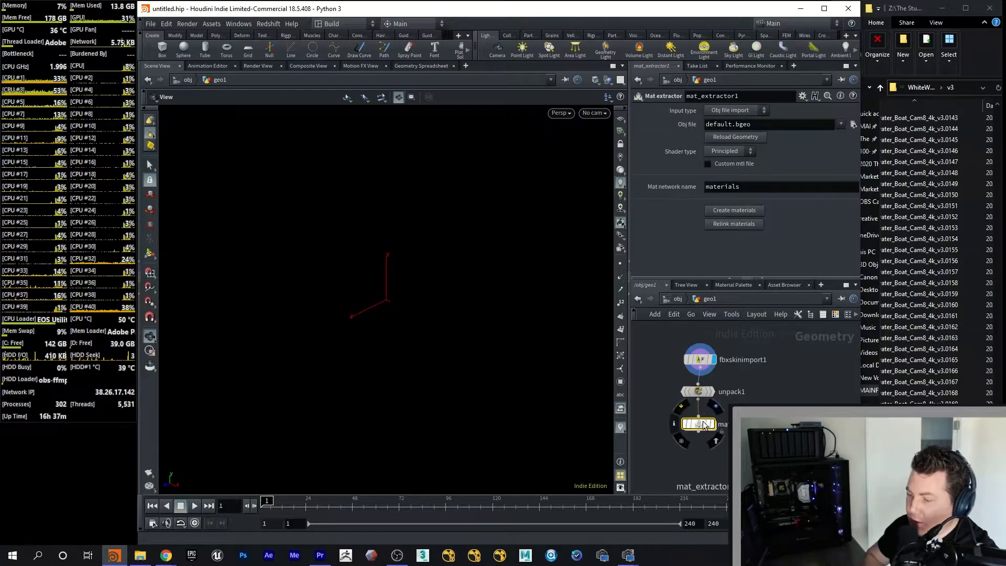
click(698, 424)
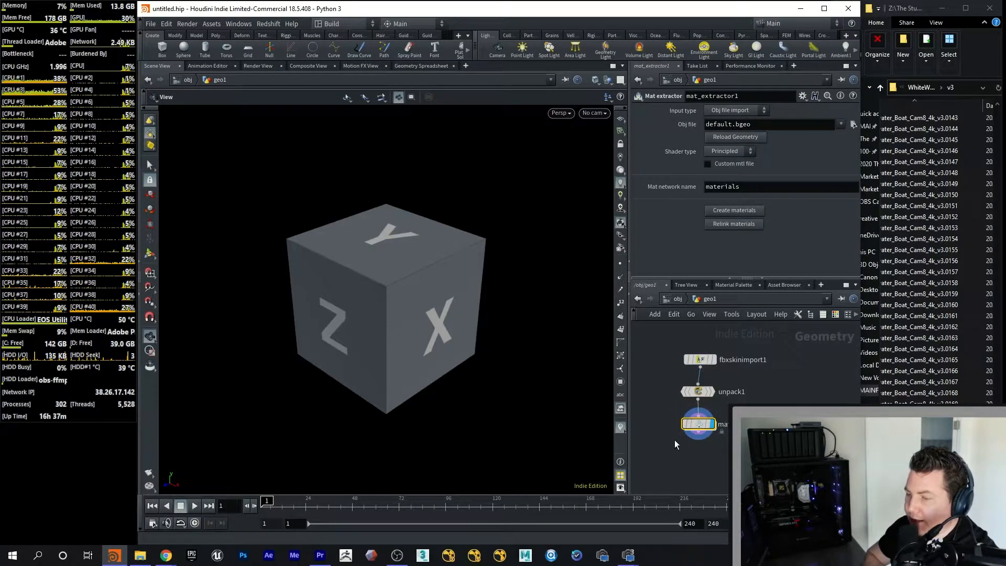
click(731, 110)
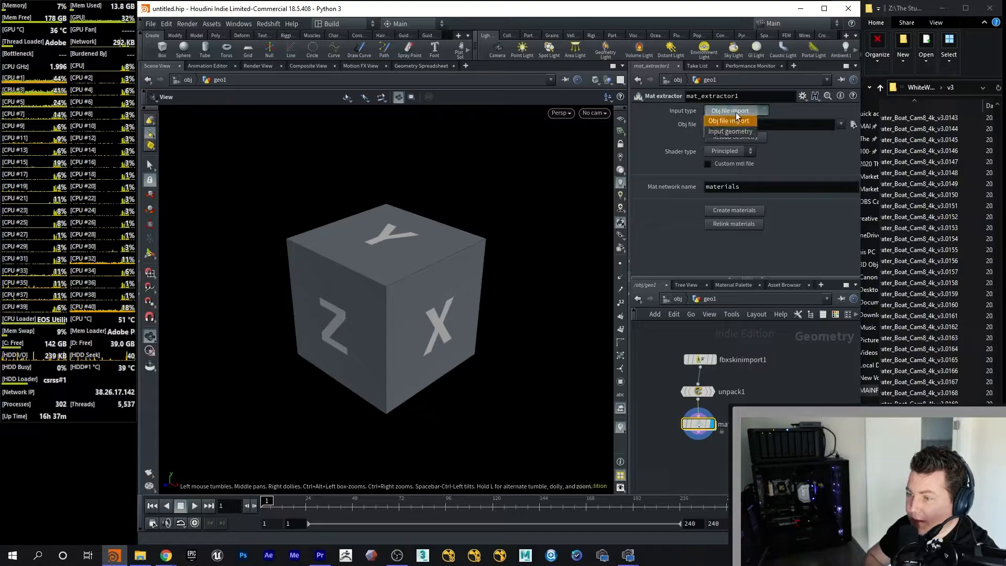
click(730, 131)
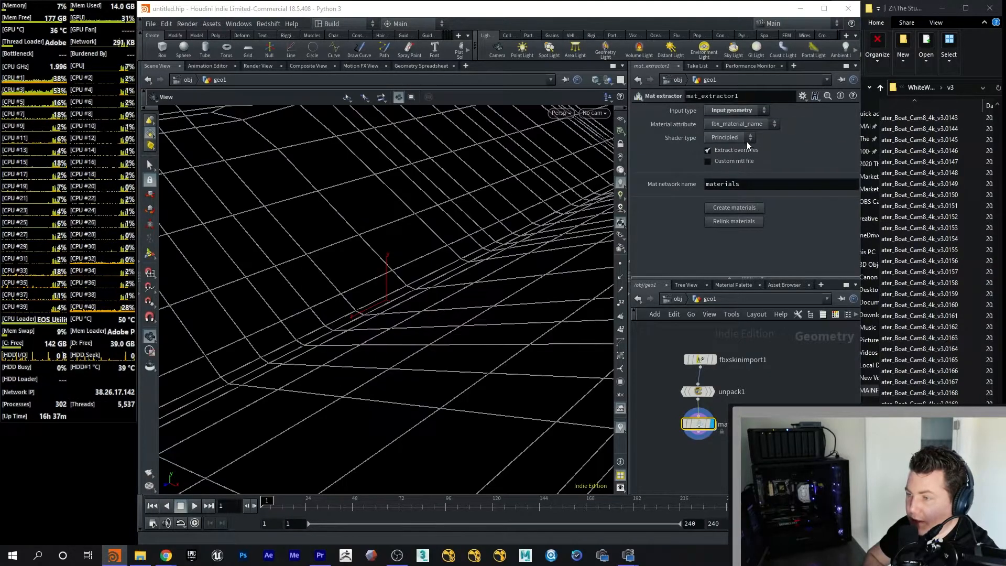
click(728, 138)
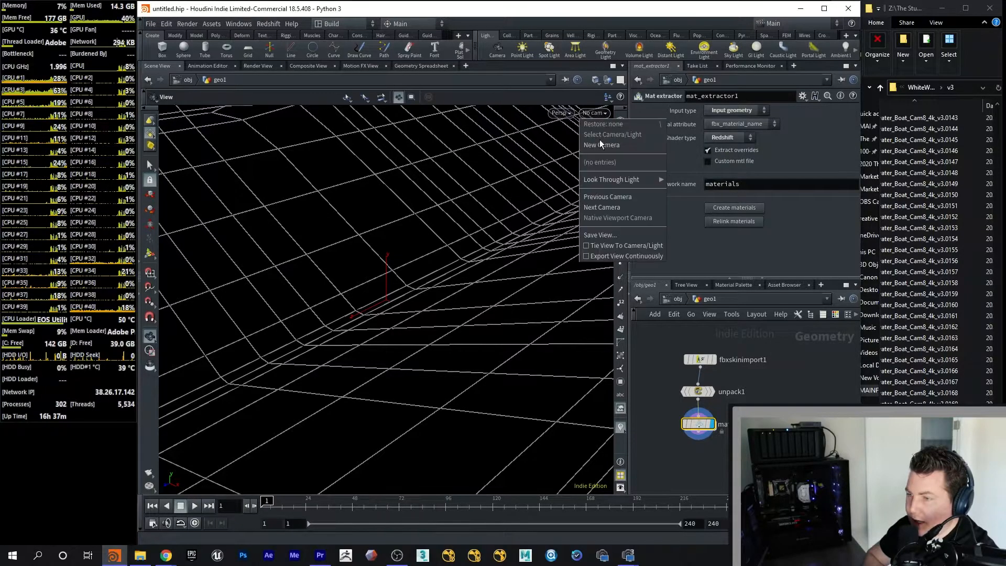
click(602, 145)
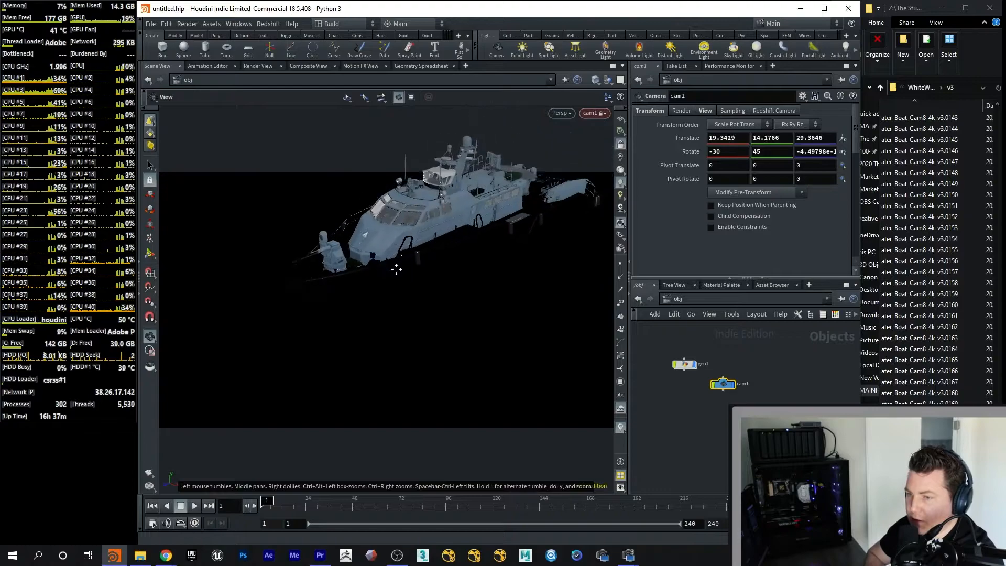
- Tumble through cam1 to frame the whole boat, then tidy the cam1 node
drag(396, 268, 471, 261)
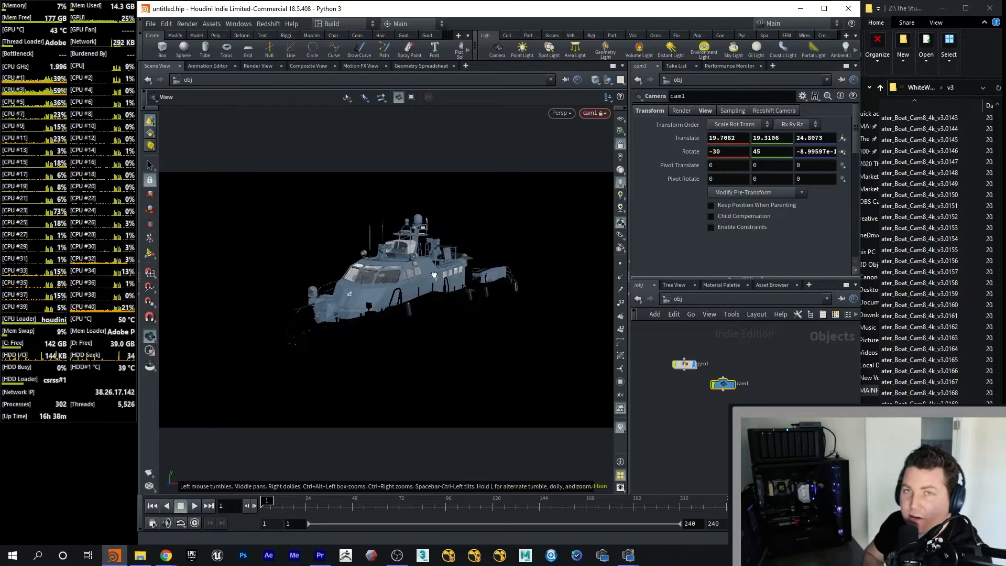
drag(433, 276, 421, 269)
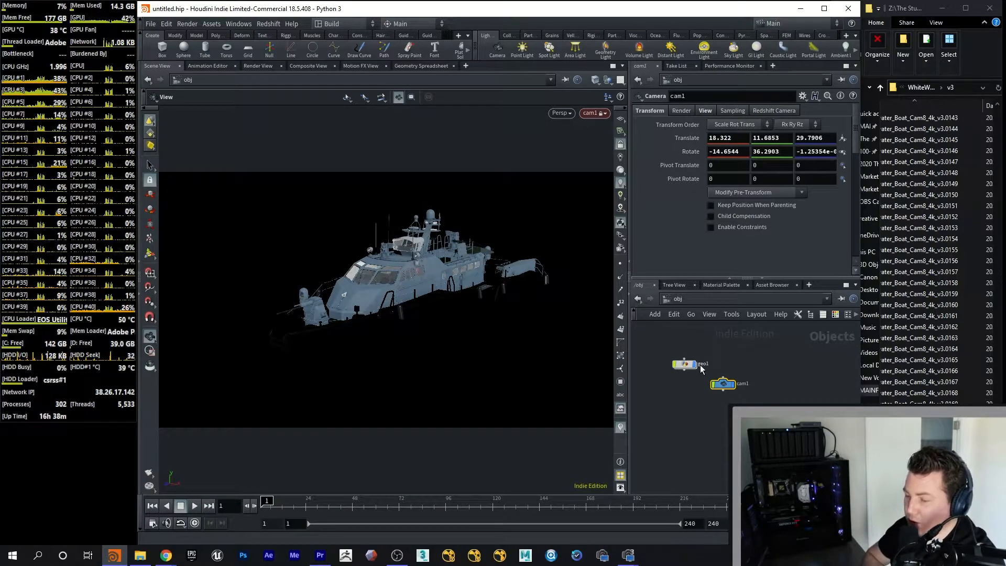
drag(722, 384, 774, 383)
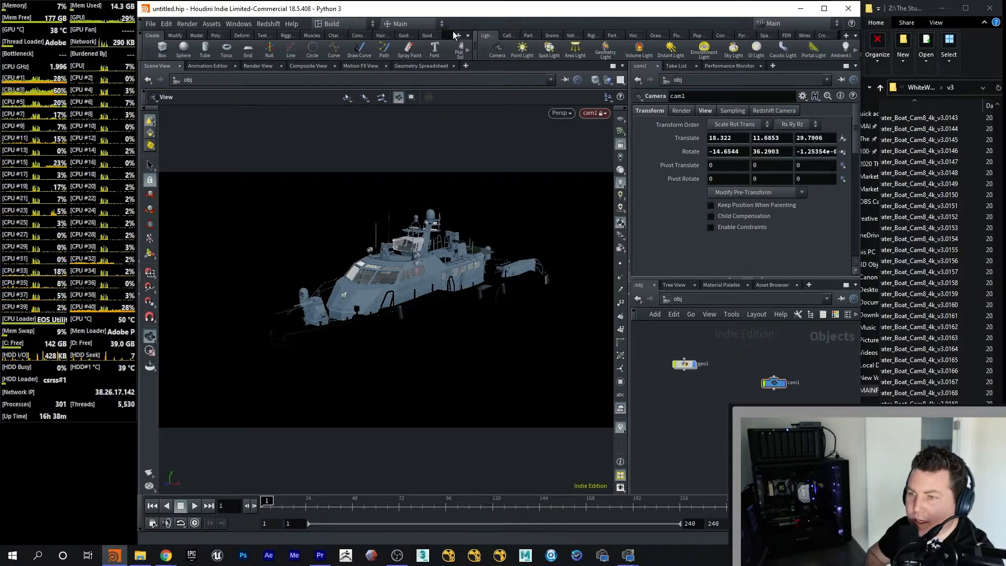
click(457, 35)
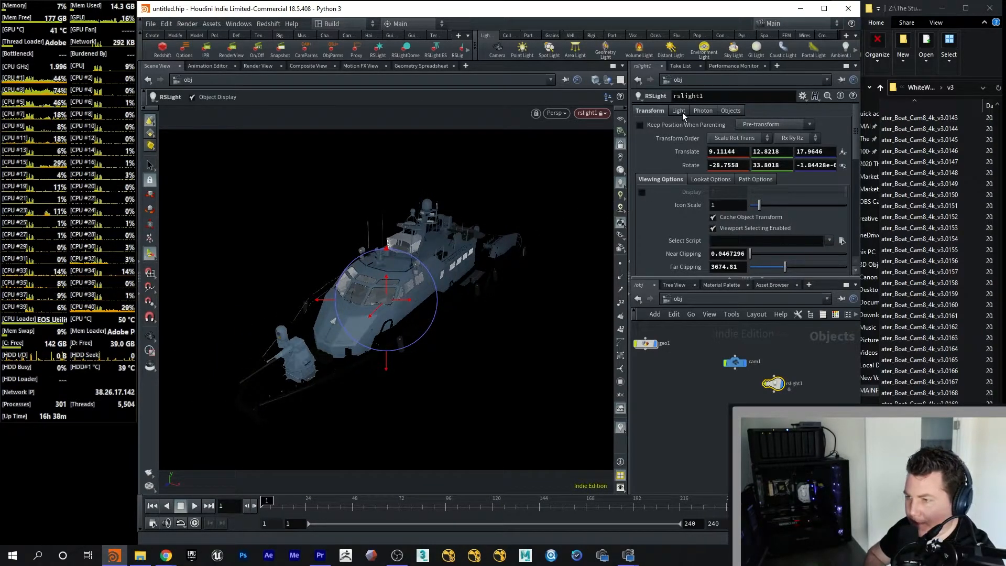
- Set the Redshift light's exposure to 2 and adjust the second light's exposure
click(678, 110)
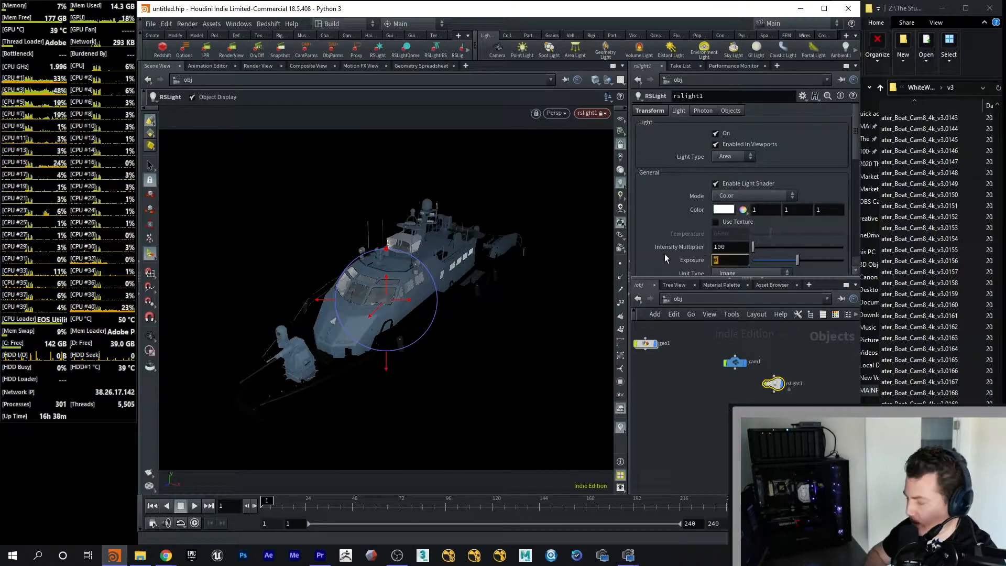
text(2)
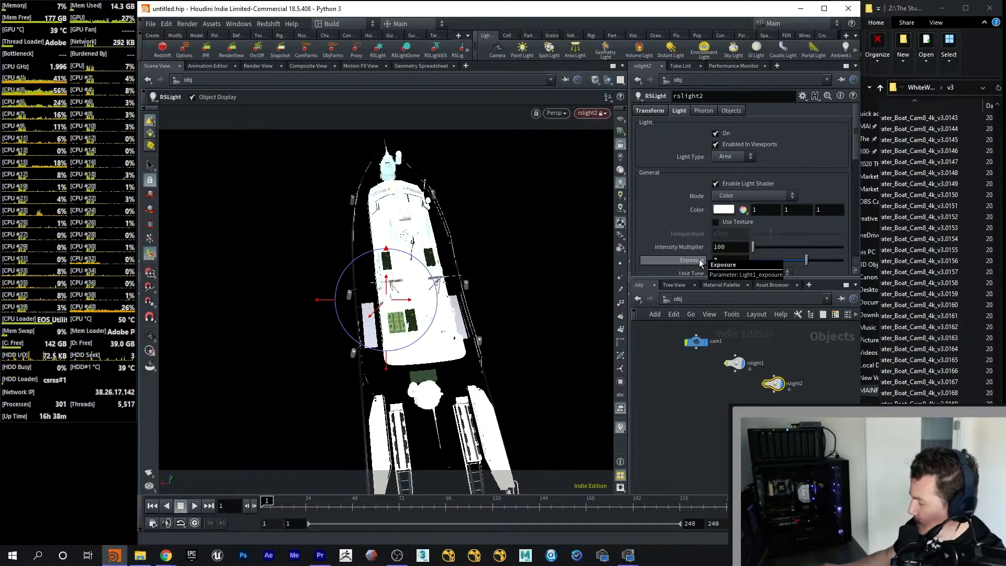
click(728, 260)
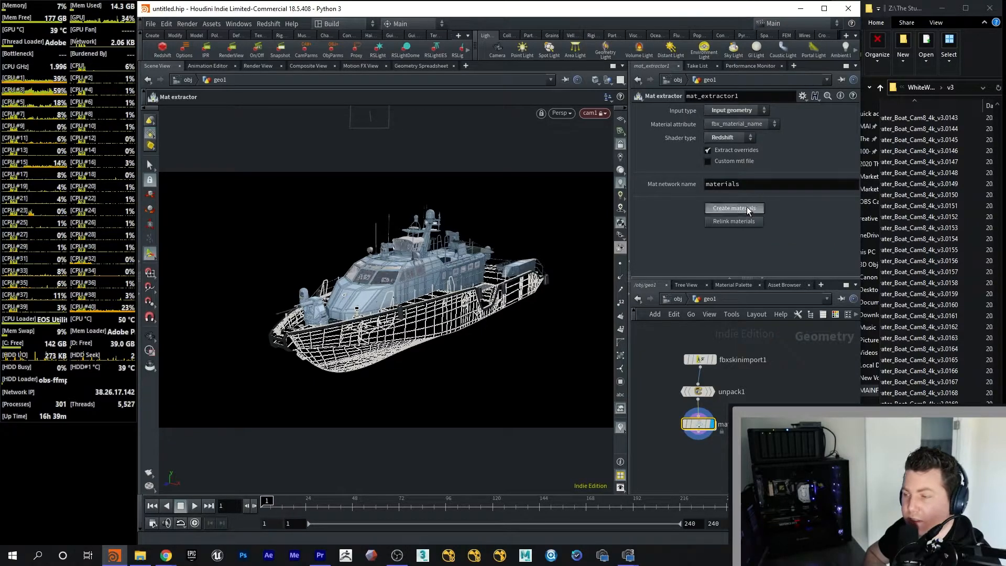
- Run Create materials on mat_extractor1 to build the materials network inside geo1
click(733, 208)
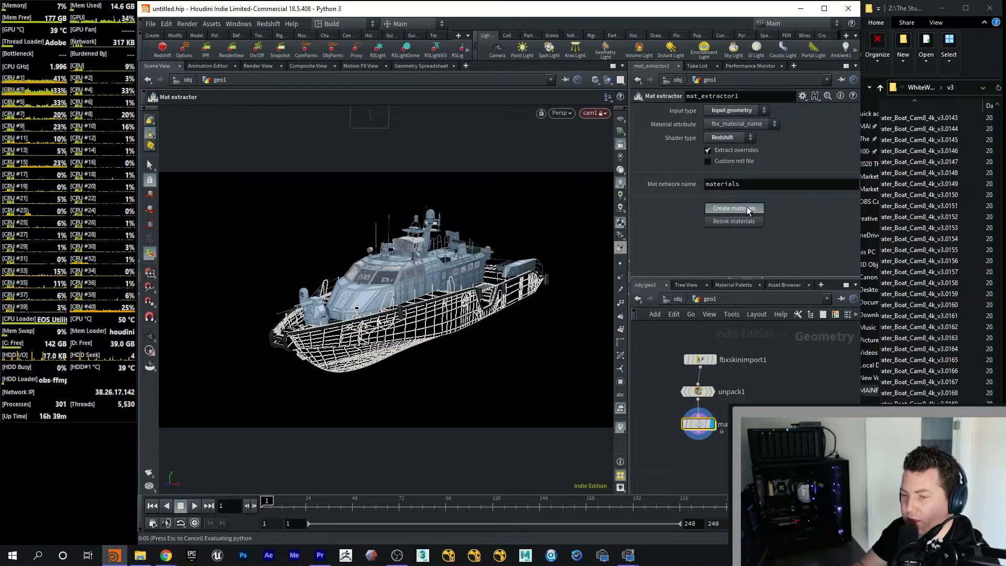
click(733, 207)
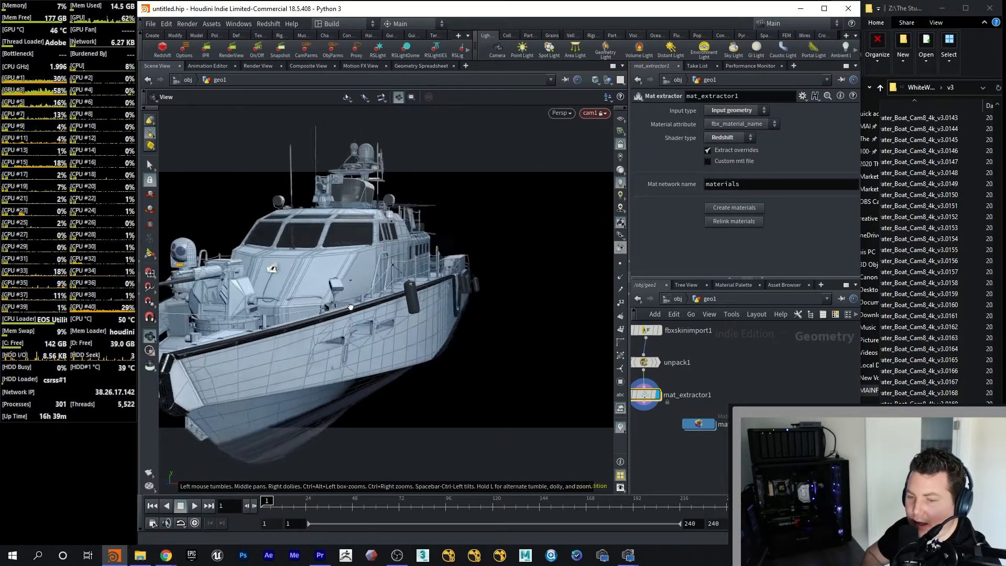
- Orbit around the shaded boat's bow, hull side and deckhouse
drag(349, 307, 404, 294)
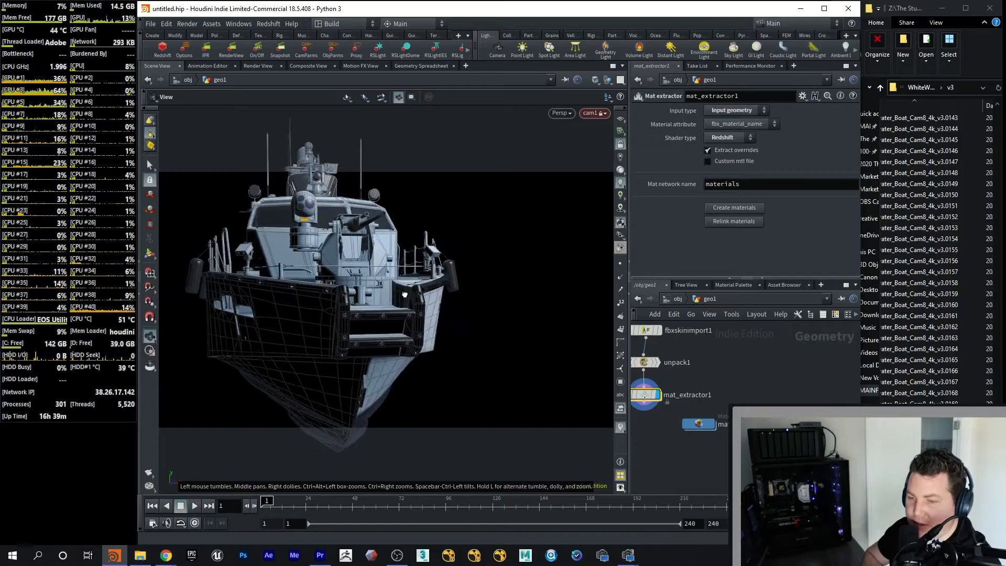
drag(404, 294, 318, 336)
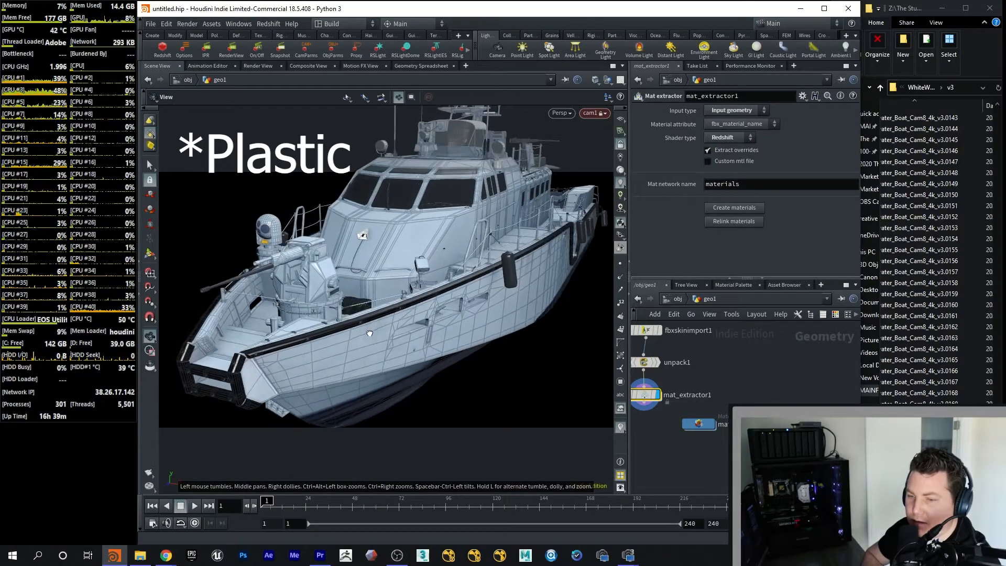
drag(368, 332, 384, 341)
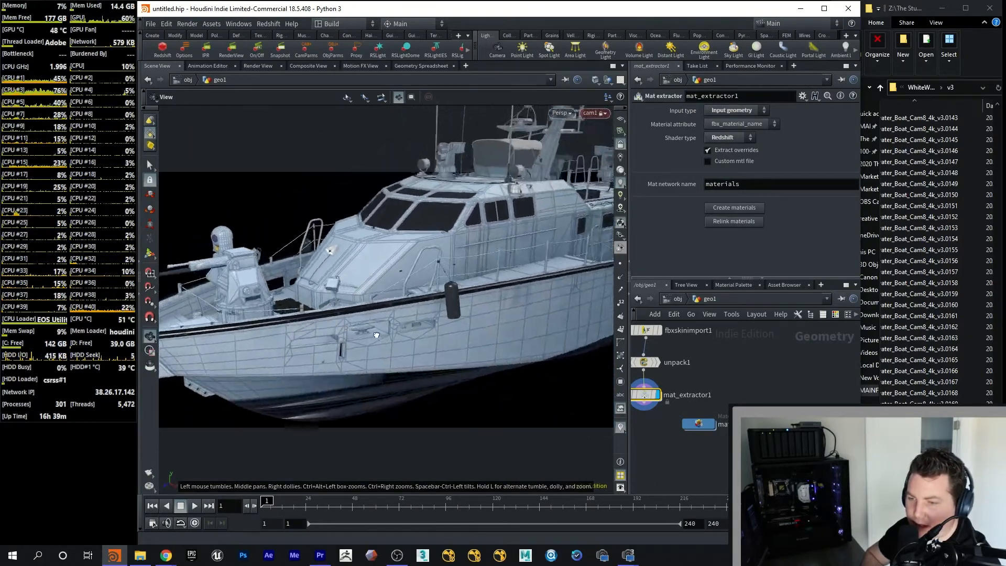
drag(376, 334, 326, 282)
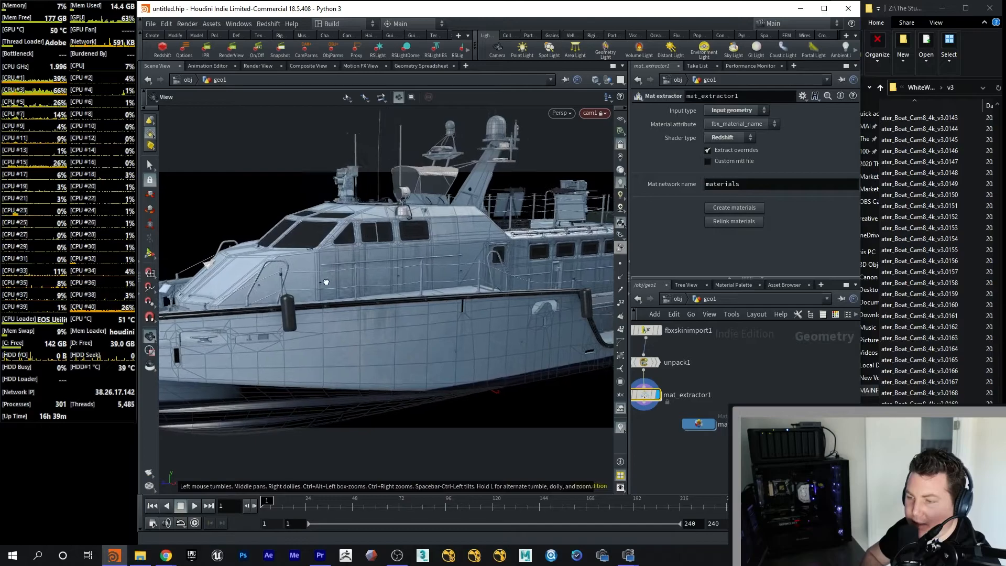
drag(326, 283, 411, 283)
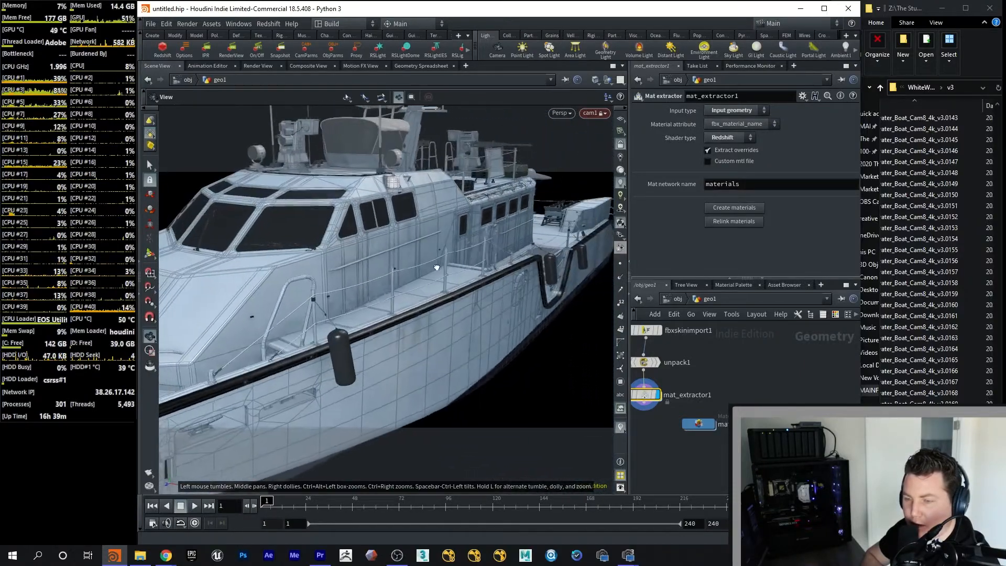
- Zoom on the bridge, pull back to the whole boat, and start Redshift IPR
drag(436, 268, 411, 277)
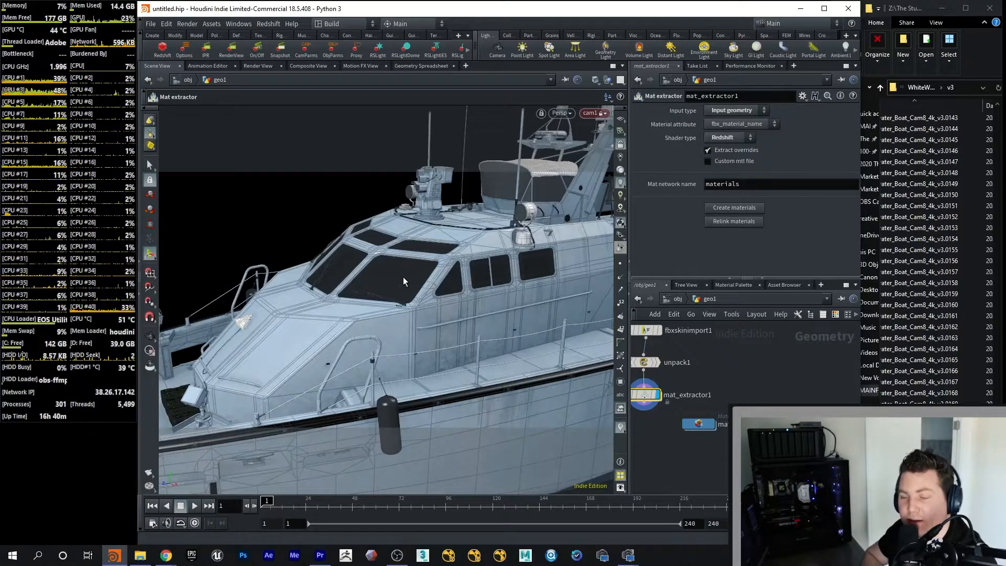
drag(404, 281, 449, 250)
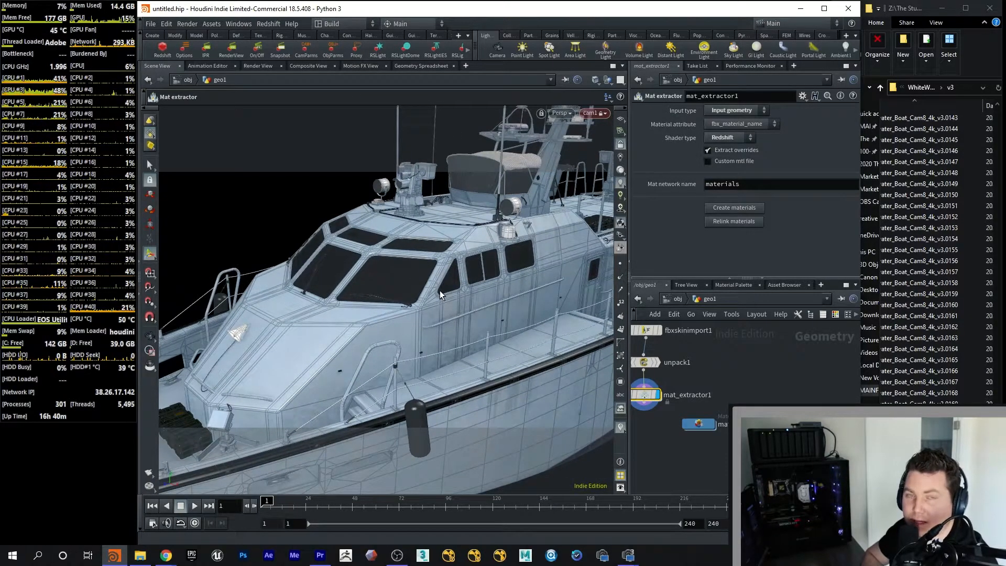
drag(437, 295, 385, 315)
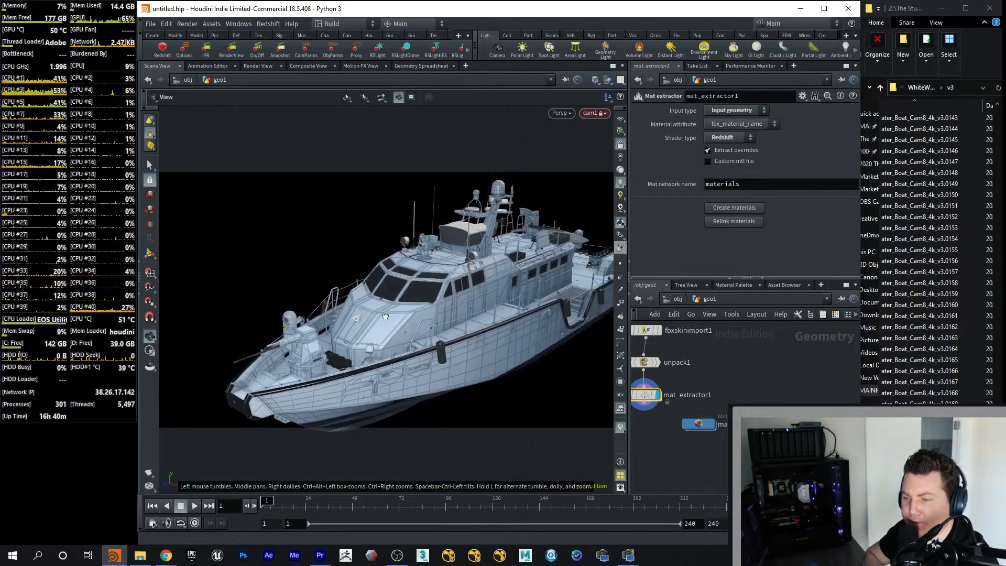
drag(385, 314, 452, 148)
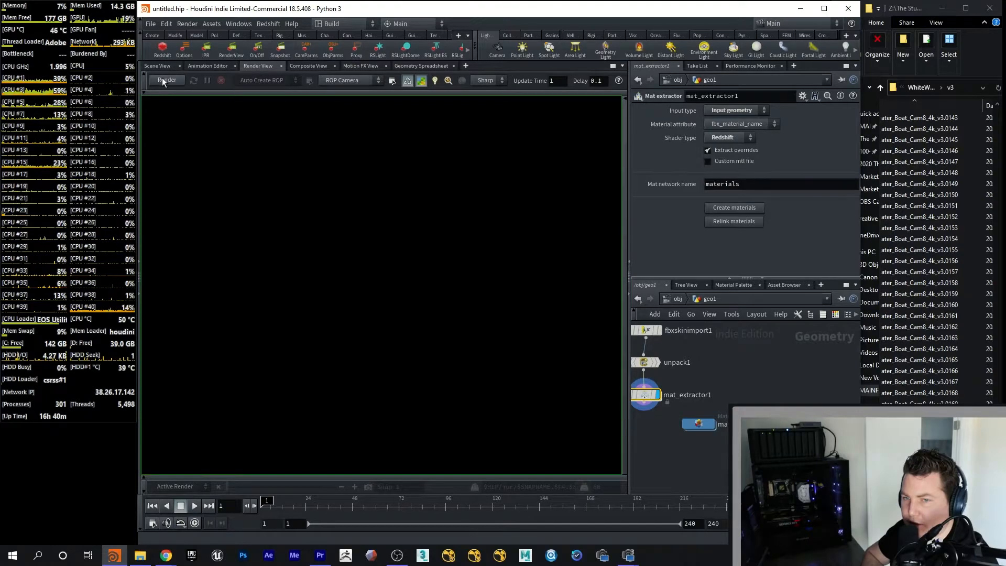
click(166, 80)
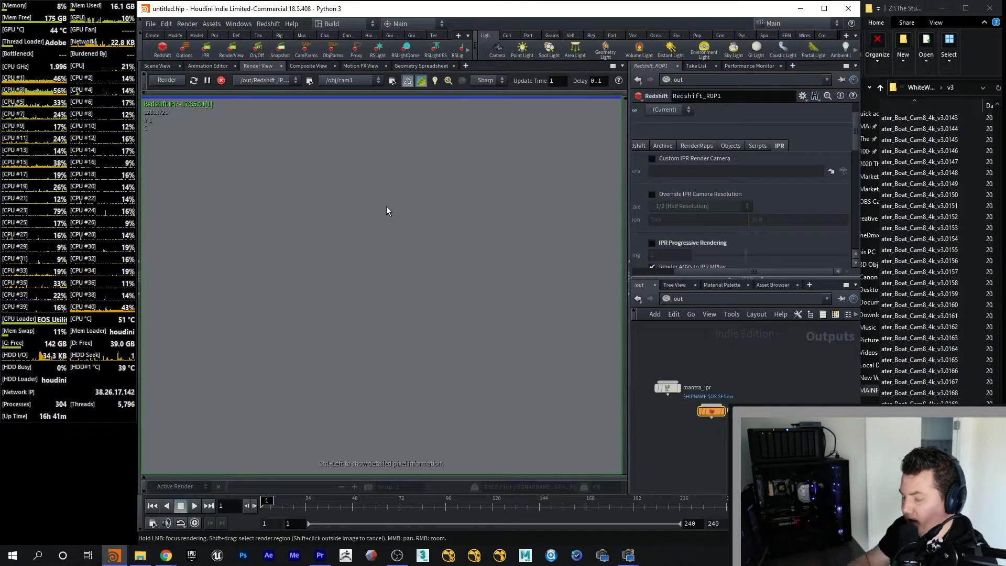